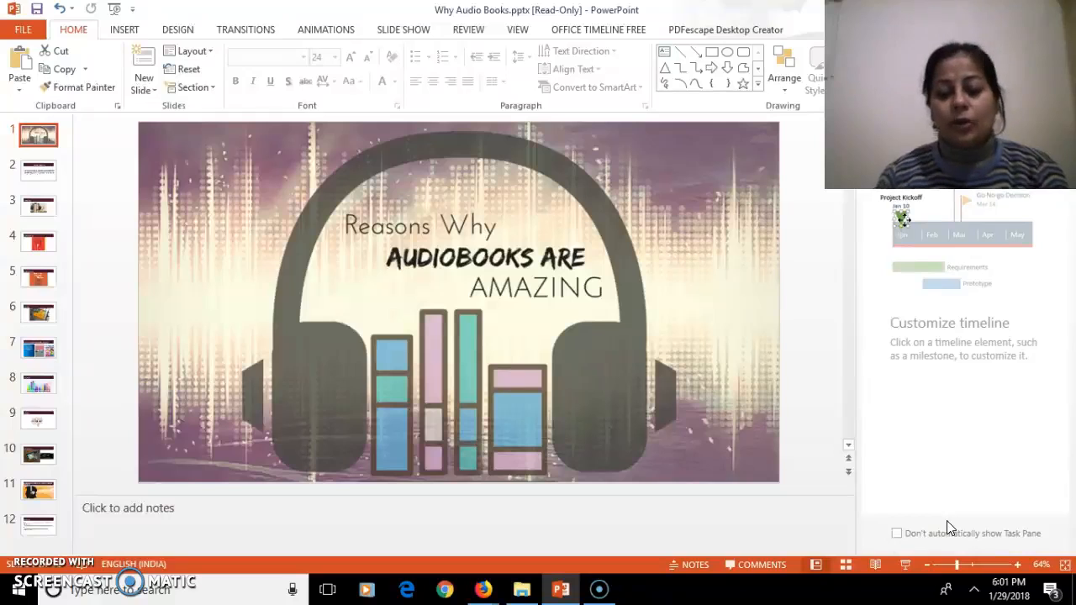
Step: Show the Audio Books introduction slide, then the 1. Preference slide with its speaker notes
click(37, 172)
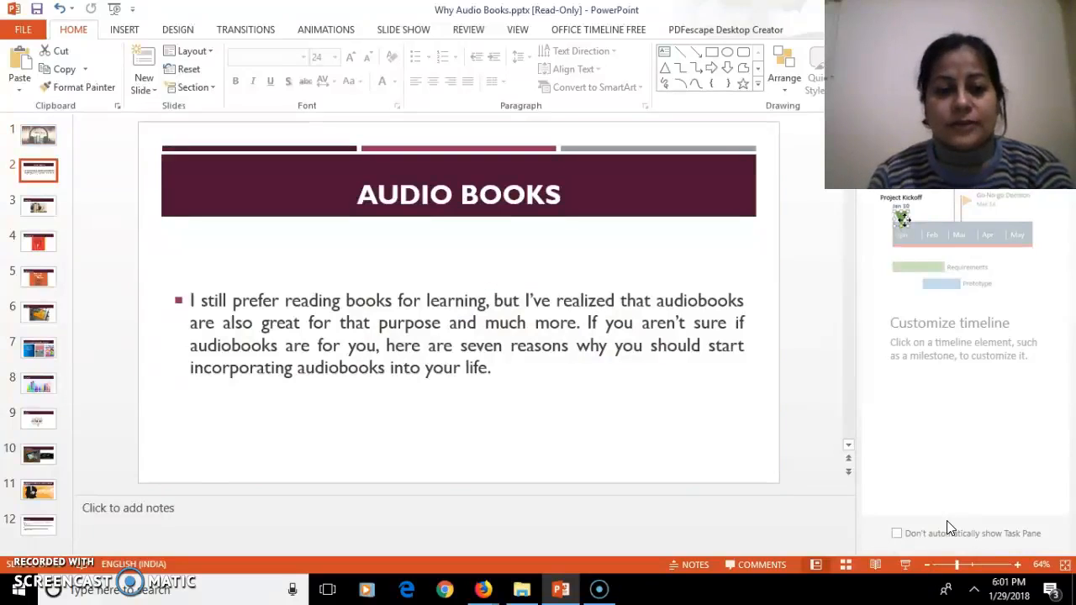
click(37, 205)
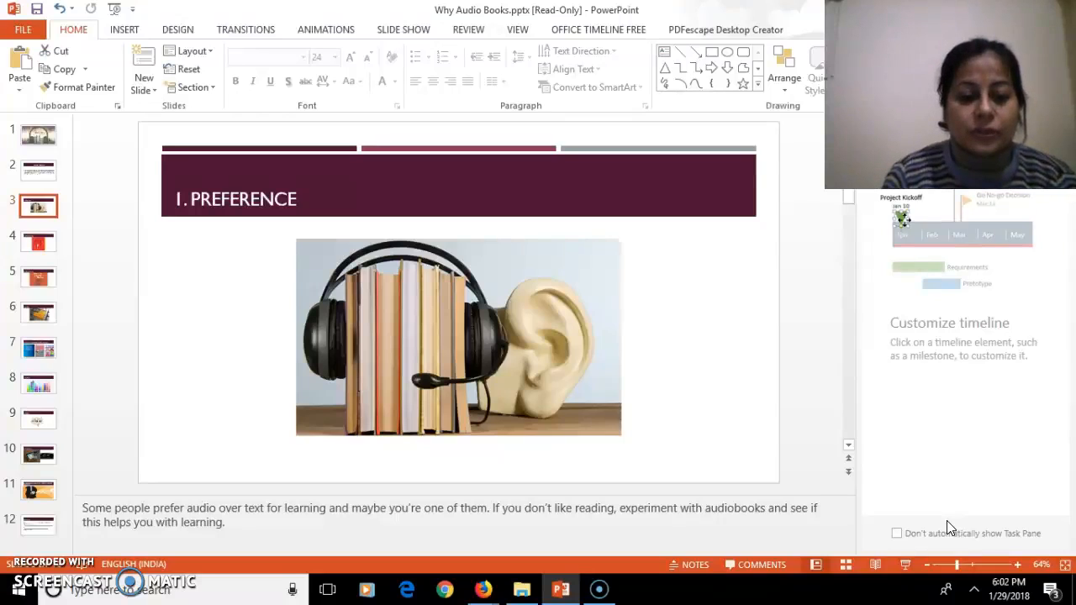
Step: Show the 3. Faster Learning slide with its speaker notes
click(37, 242)
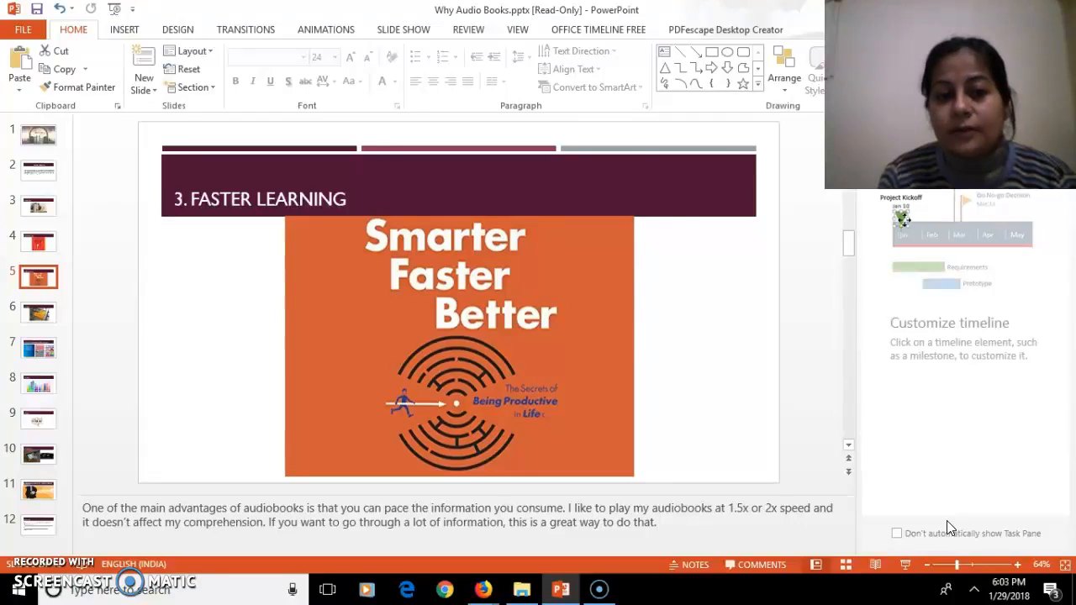
Step: Show the 4. Save Time slide, the reluctant readers slide, and the Uplifting slide in turn
click(37, 311)
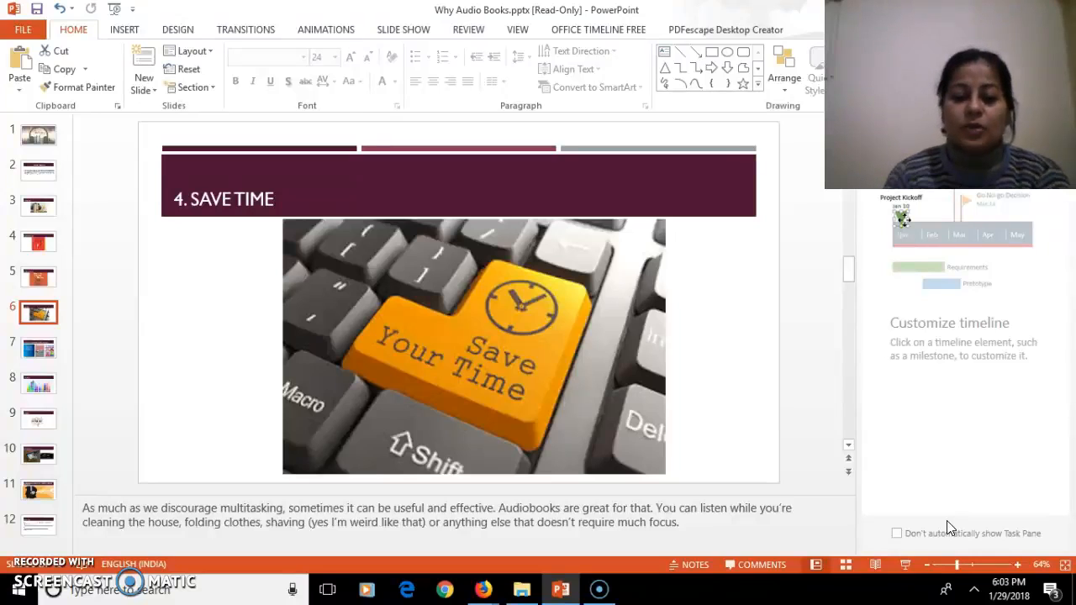
click(37, 348)
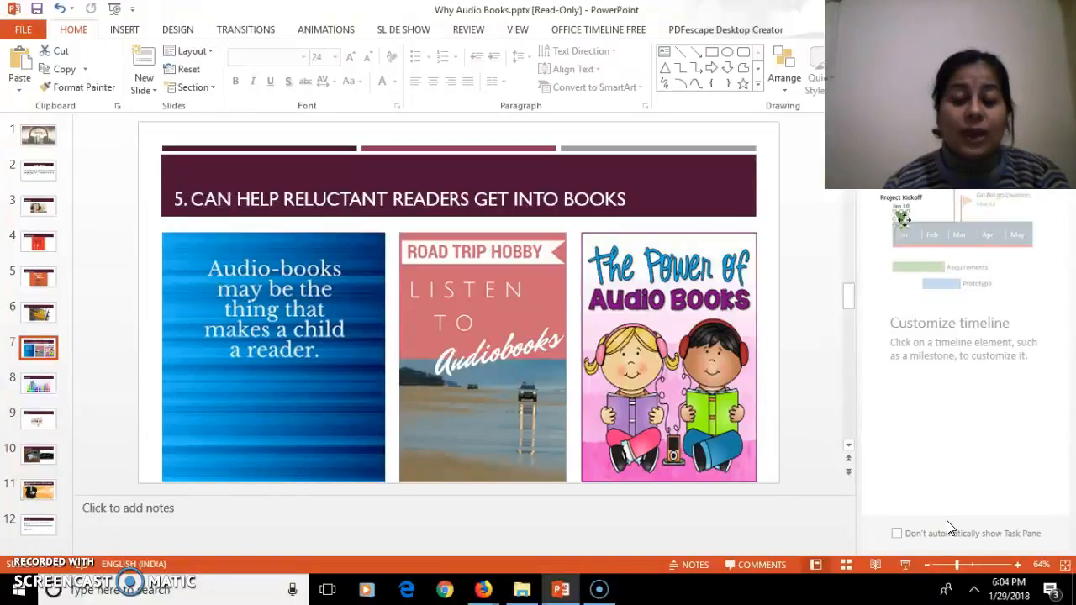
click(37, 383)
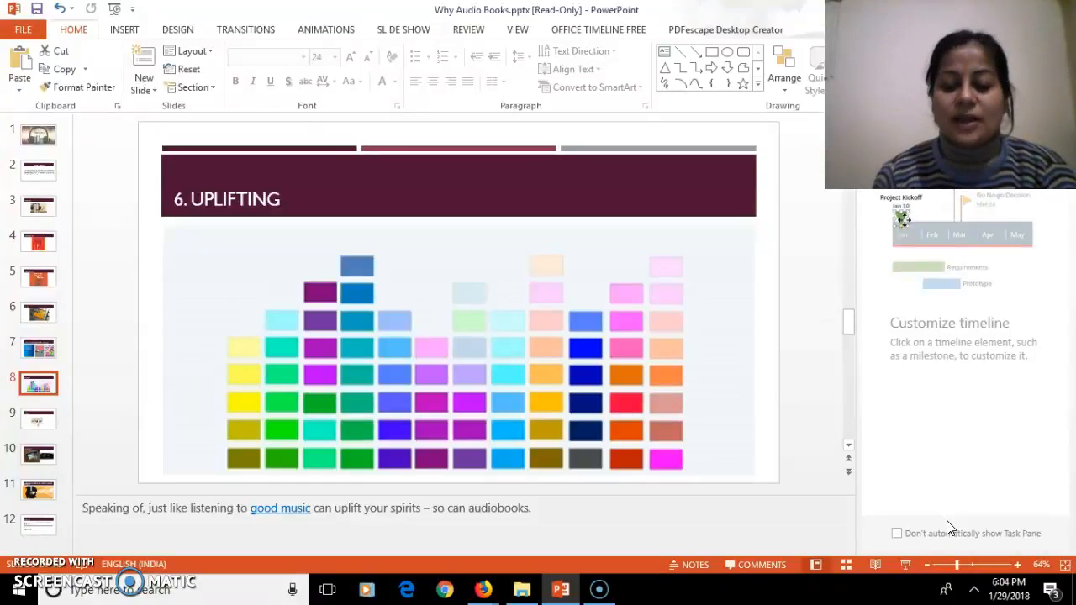
Step: Show the 7. Effective slide with its time-management word graphic
click(37, 419)
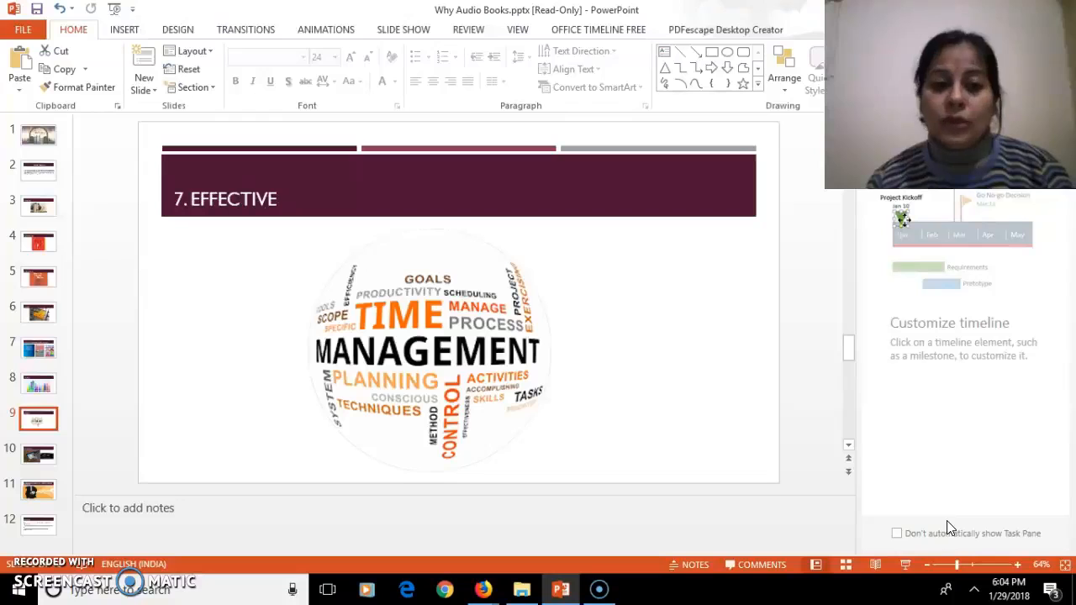
Step: Show the 8. Convenient slide with its two device photos and speaker notes
click(37, 454)
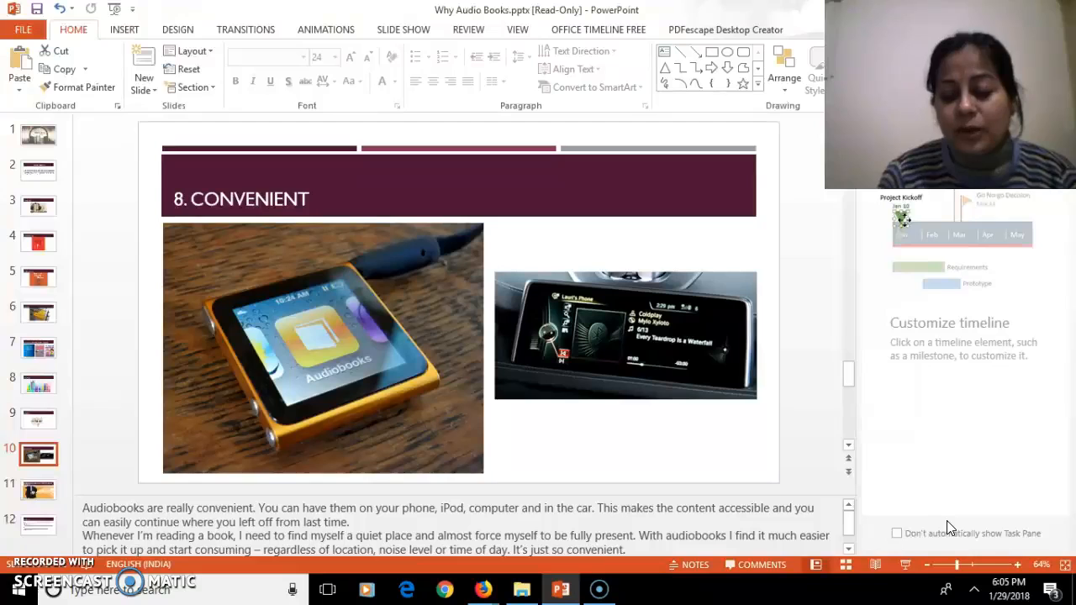
Step: Show the different perspectives slide, then the final Quick Links slide
click(37, 491)
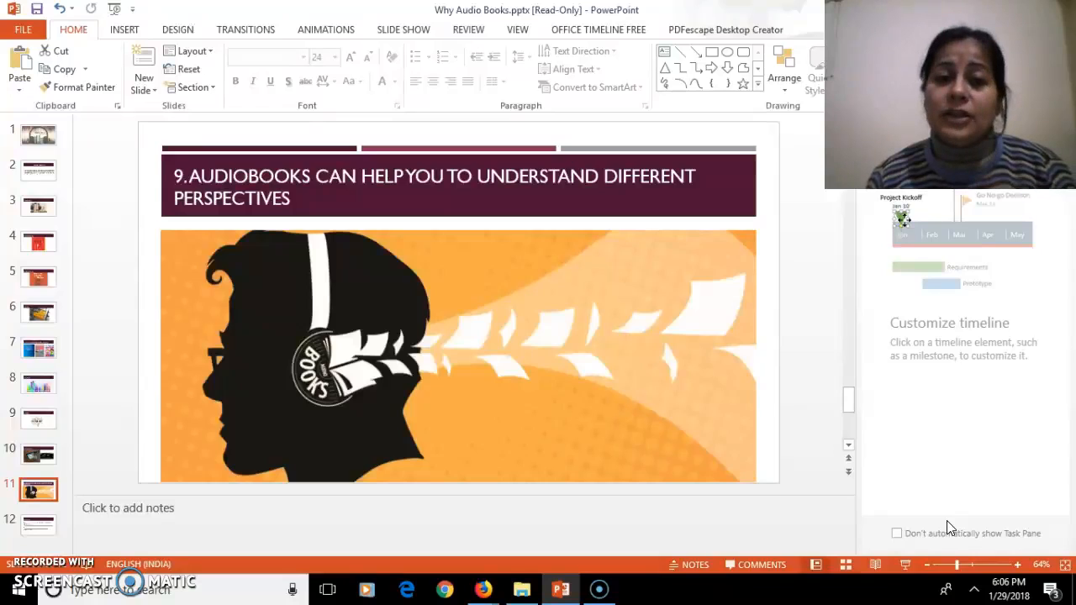
click(37, 524)
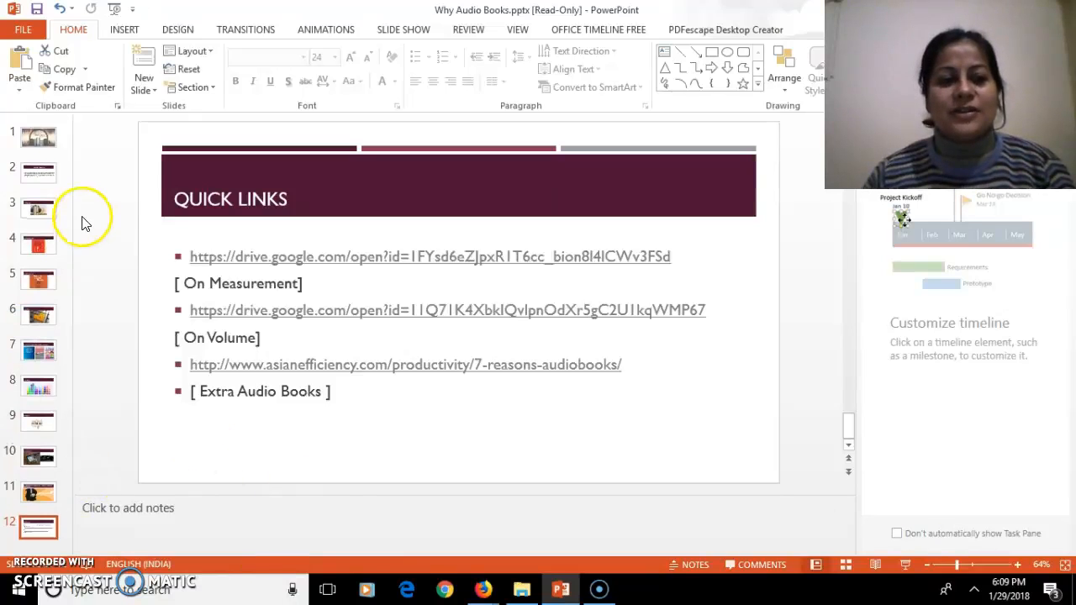
Step: Return to the 'Reasons Why Audiobooks Are Amazing' title slide
click(37, 138)
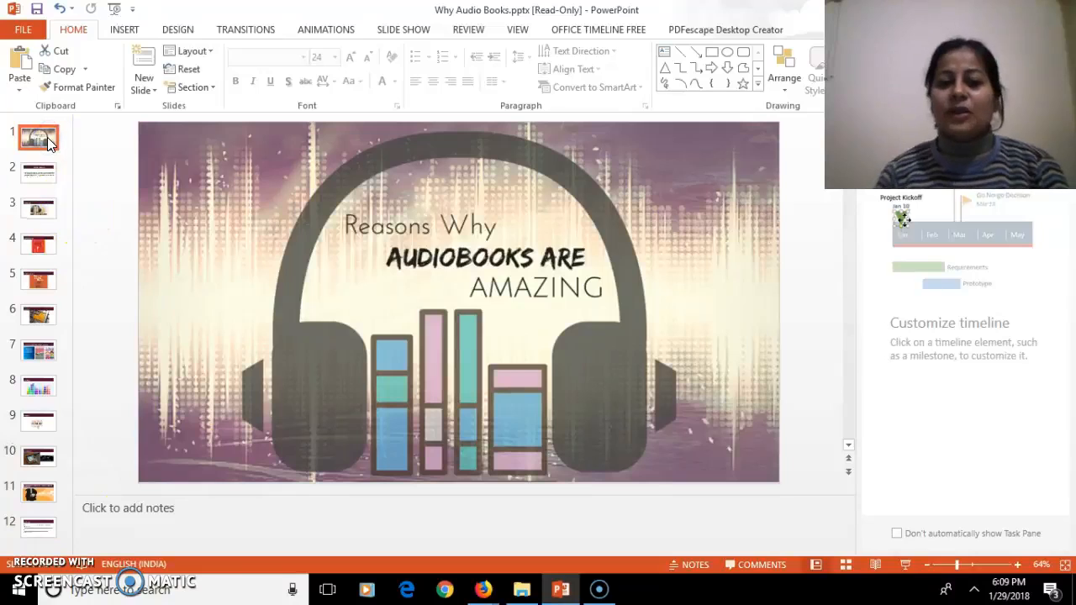